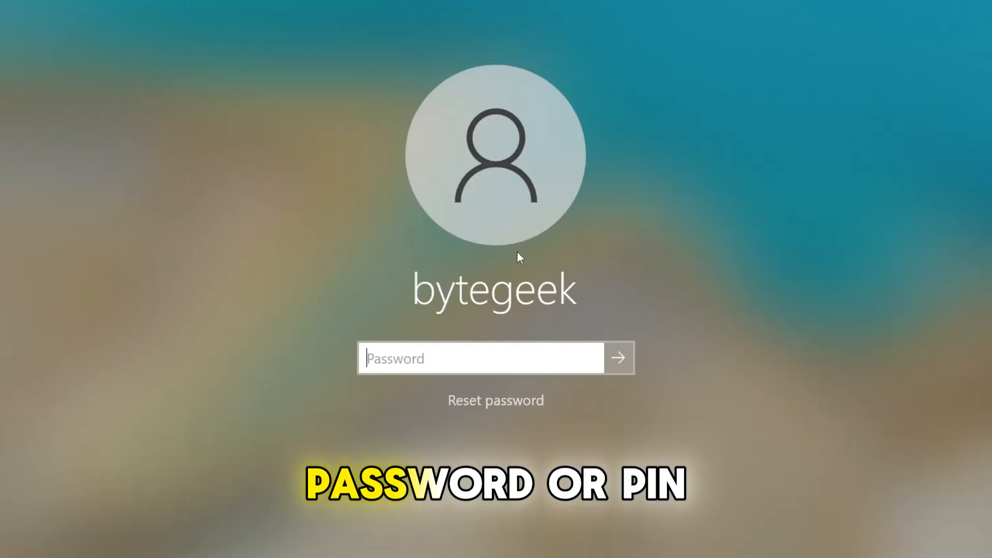
# - Submit a wrong password guess, dismiss the 'password is incorrect' message, and reach the desktop
pyautogui.click(619, 358)
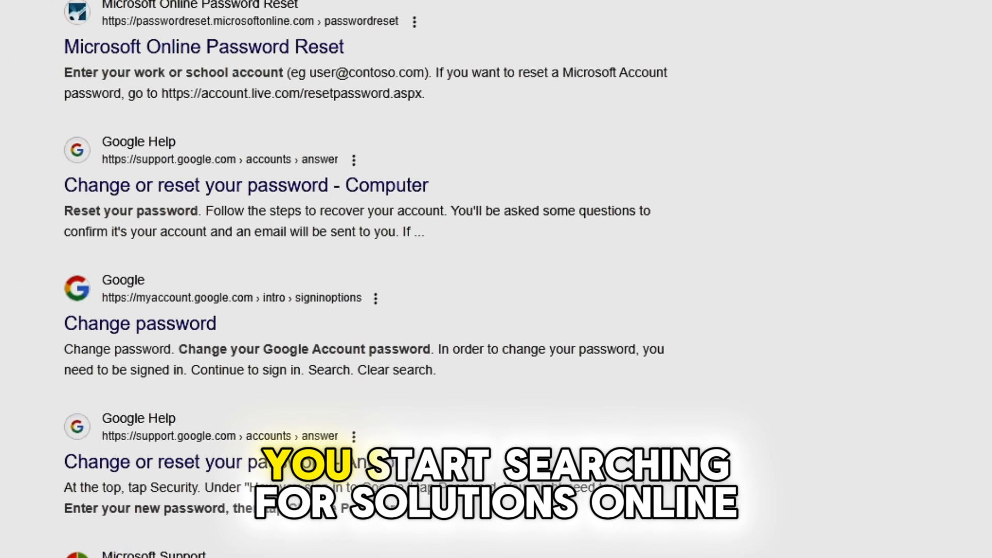
pyautogui.scroll(-3)
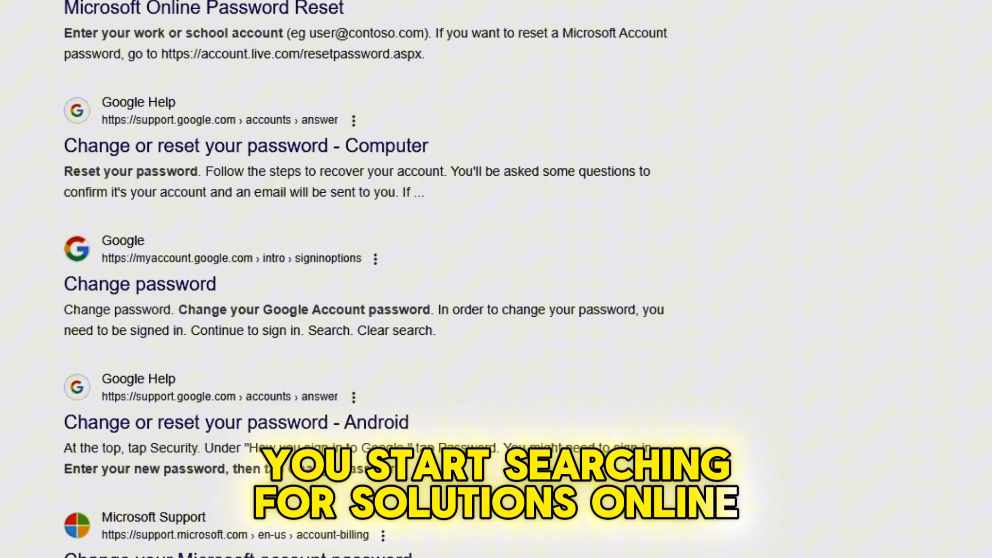
pyautogui.scroll(-3)
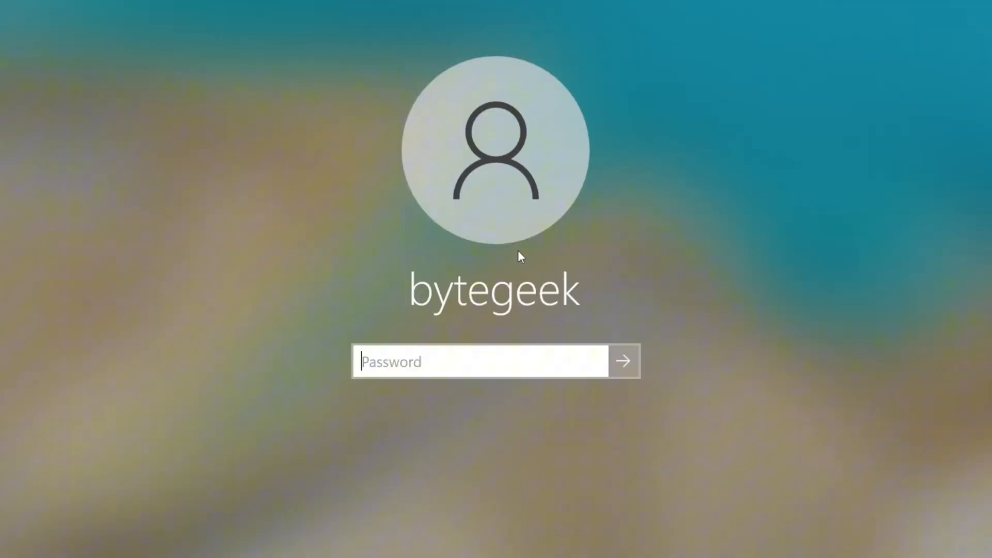
pyautogui.click(623, 361)
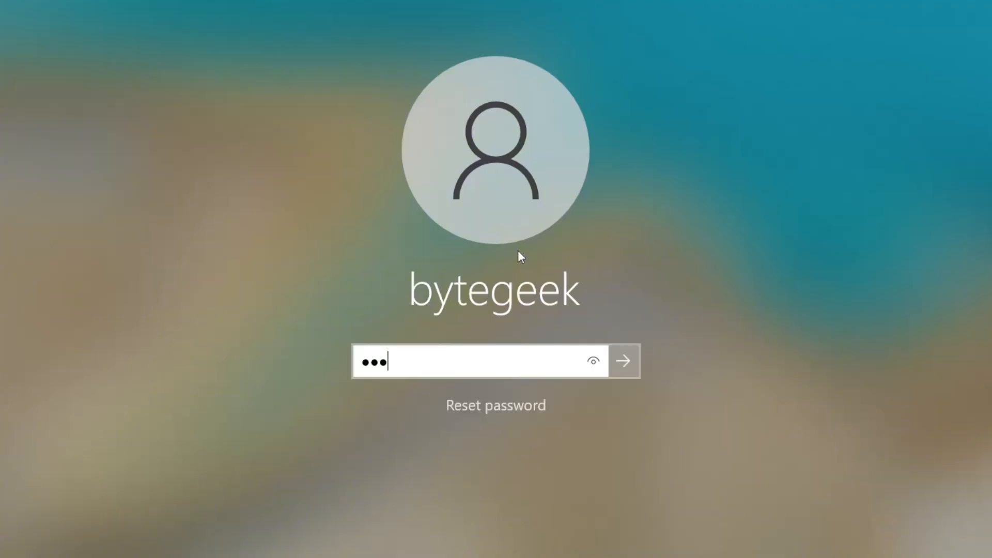
pyautogui.click(622, 361)
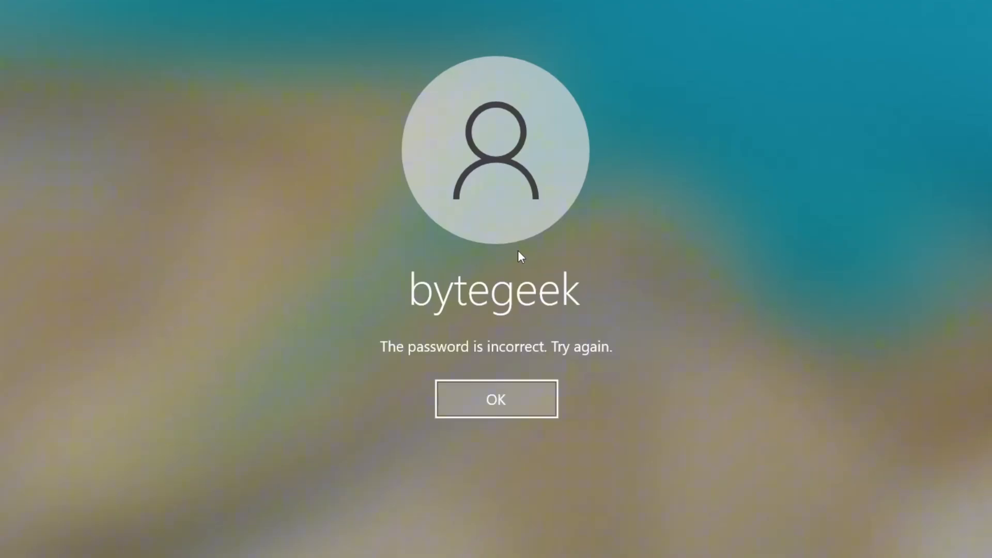
pyautogui.click(496, 398)
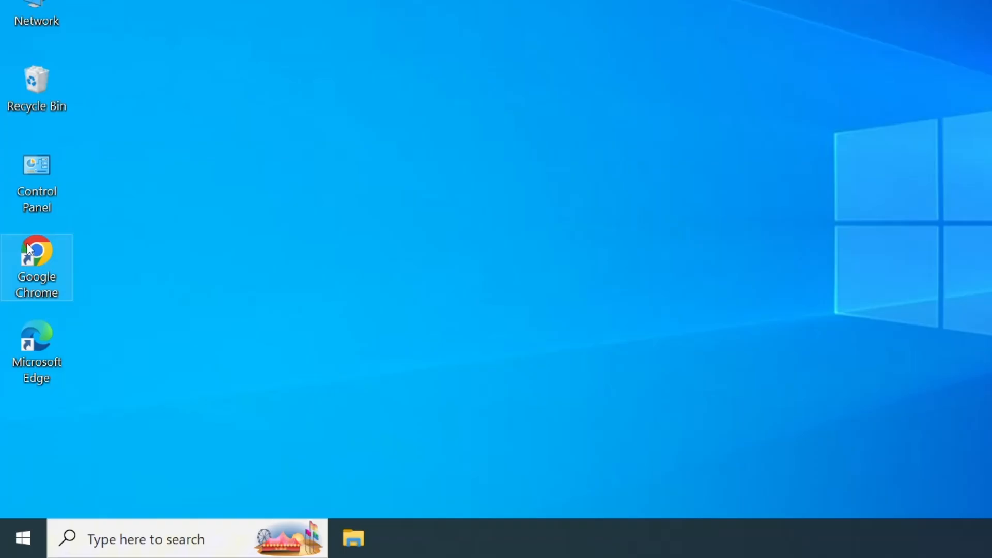
# - Launch Chrome and follow the Hiren's Boot CD search result to its Download page
pyautogui.doubleClick(36, 252)
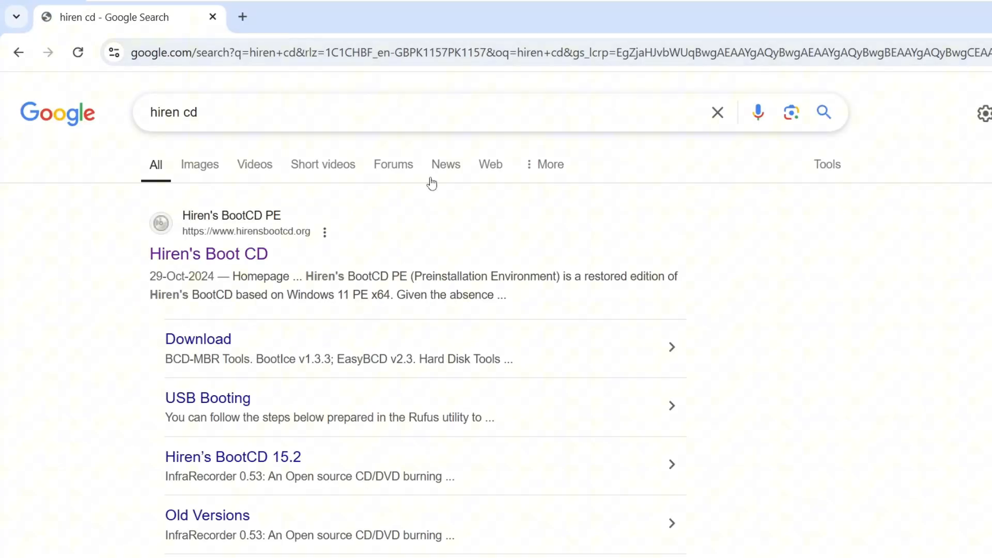
pyautogui.click(221, 254)
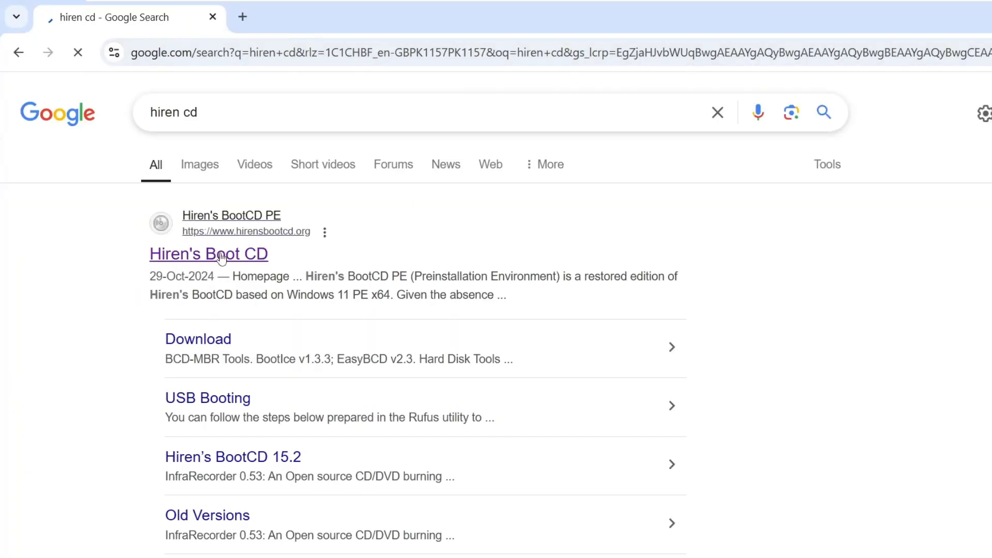
pyautogui.click(208, 254)
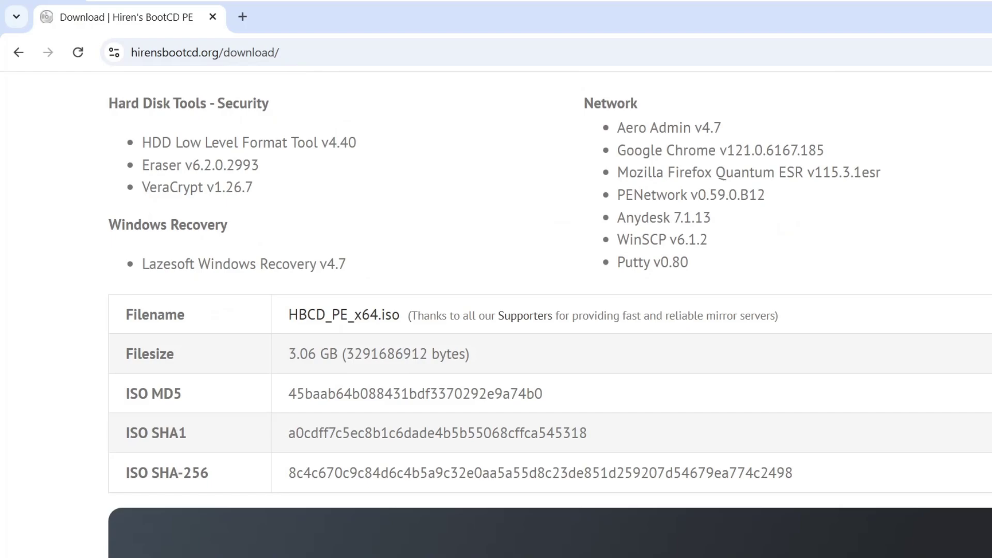
# - Start downloading HBCD_PE_x64.iso and open a new blank Chrome tab
pyautogui.scroll(-3)
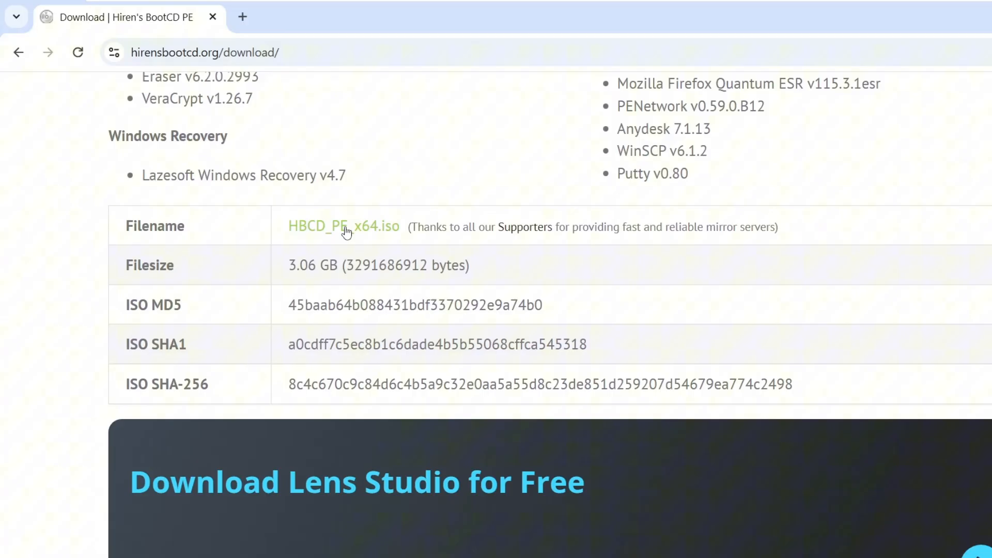
pyautogui.click(914, 51)
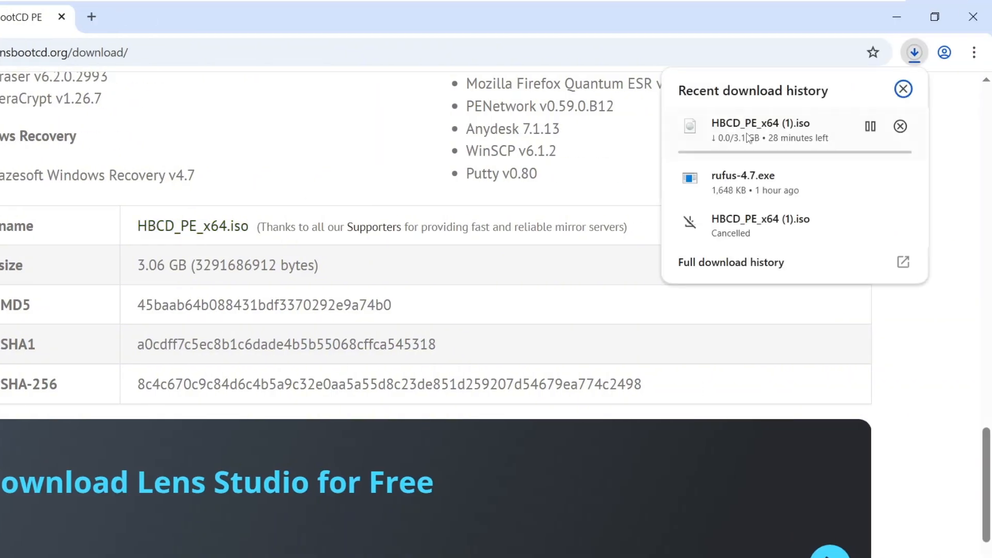
pyautogui.moveTo(921, 341)
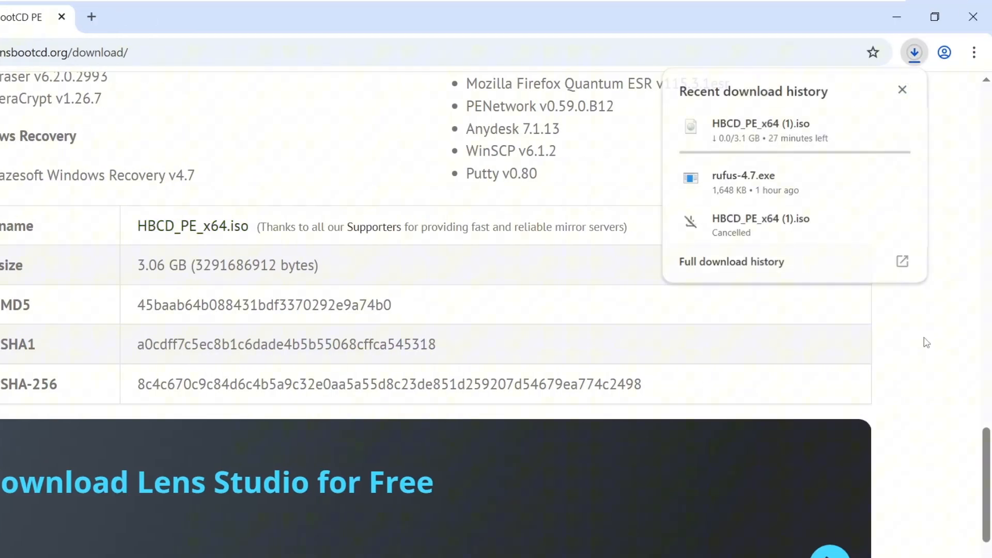
pyautogui.click(93, 17)
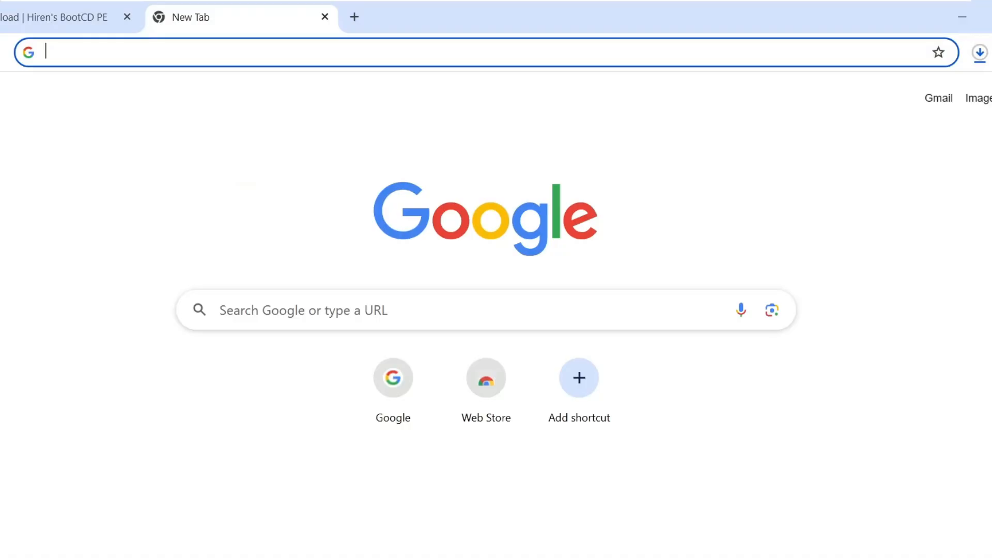
# - Download rufus-4.7.exe from rufus.ie, then minimise Chrome to the desktop
pyautogui.write('rufus.ie/en/')
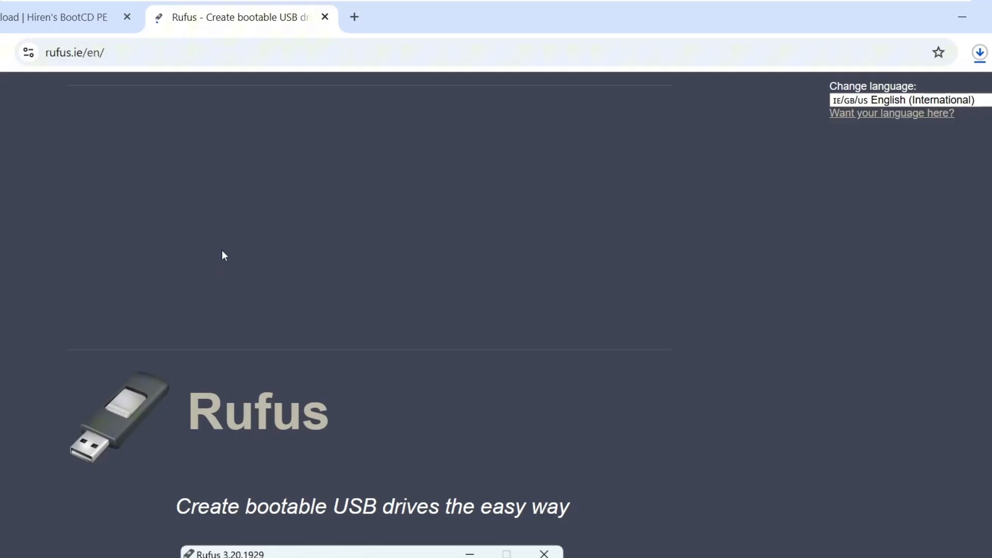
pyautogui.scroll(-3)
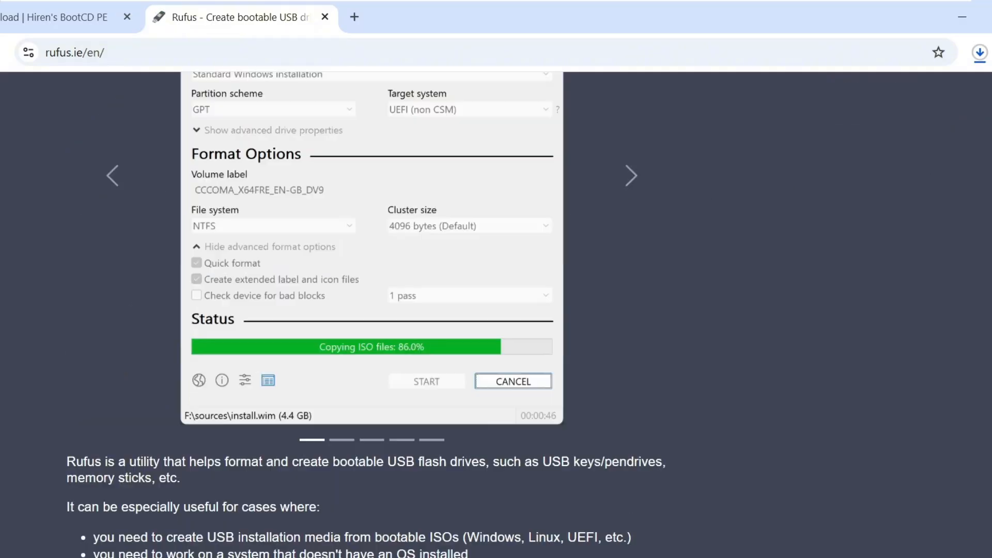
pyautogui.scroll(-3)
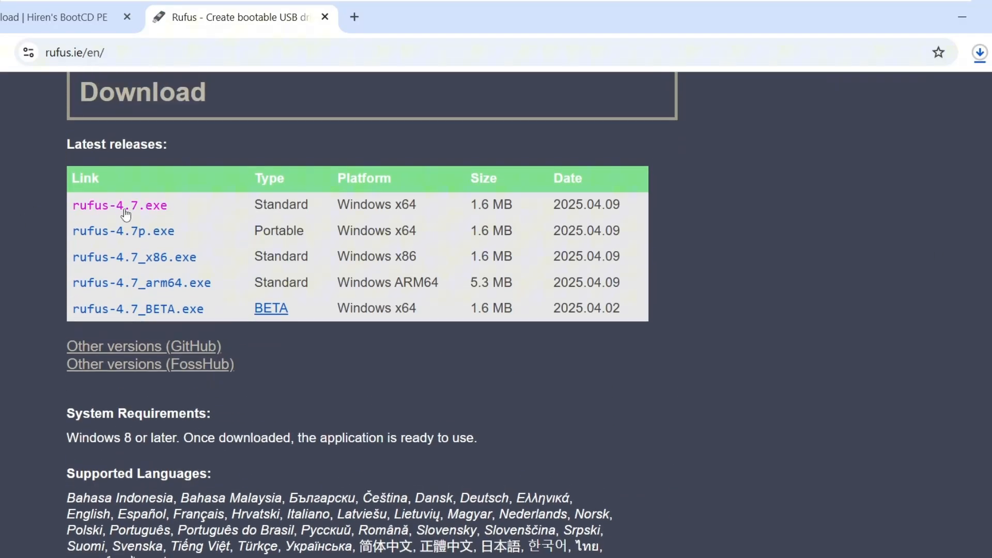
pyautogui.click(120, 206)
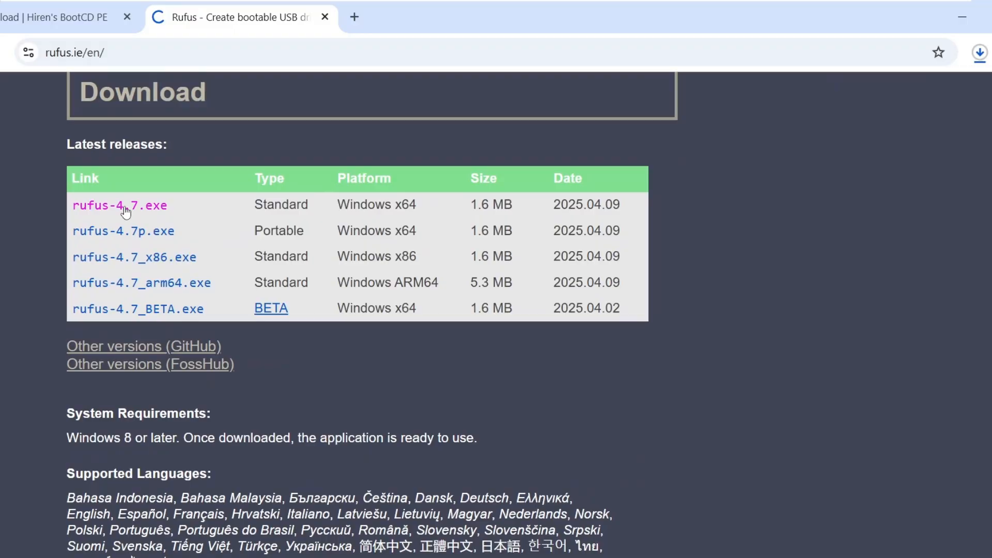
pyautogui.click(119, 205)
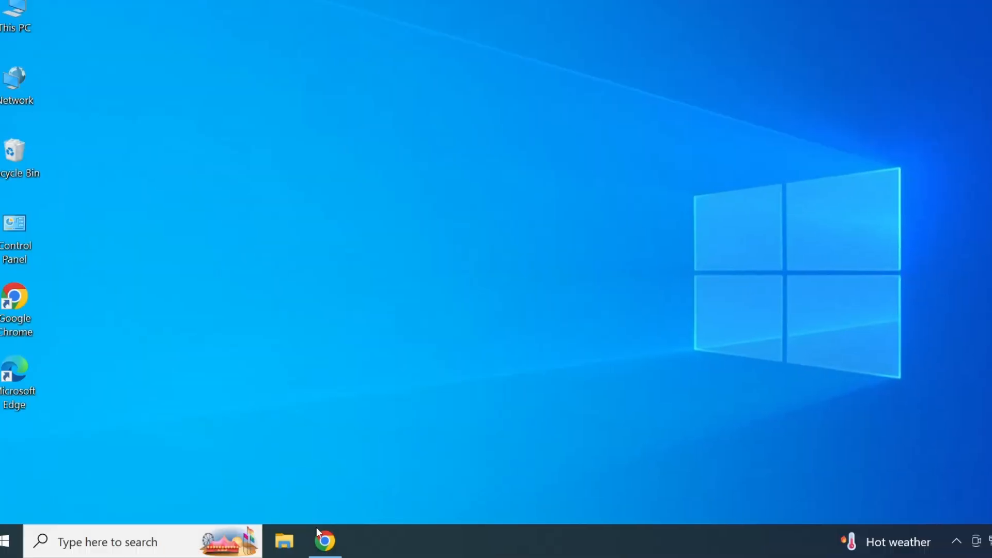
# - Launch the downloaded rufus-4.7 from the Downloads folder in File Explorer
pyautogui.click(285, 556)
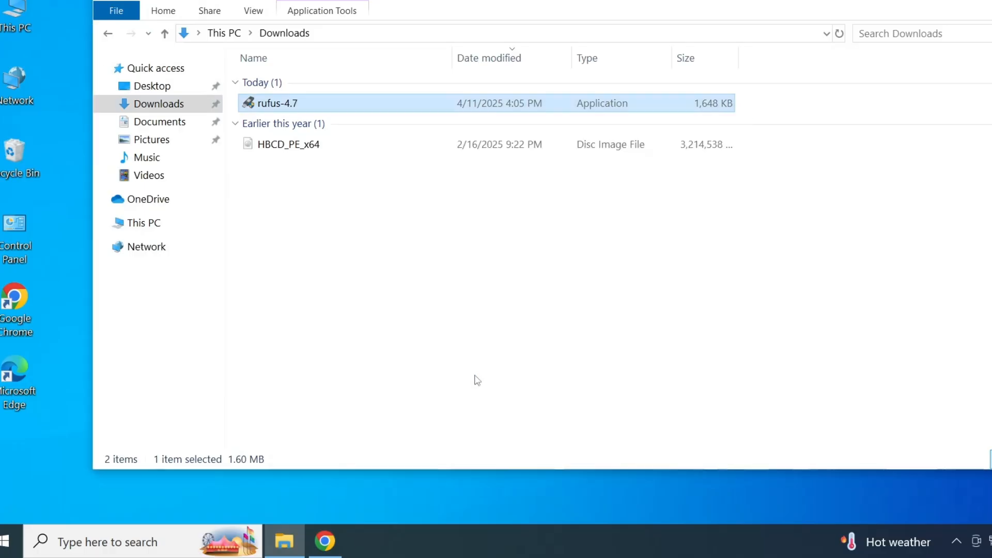
pyautogui.doubleClick(269, 103)
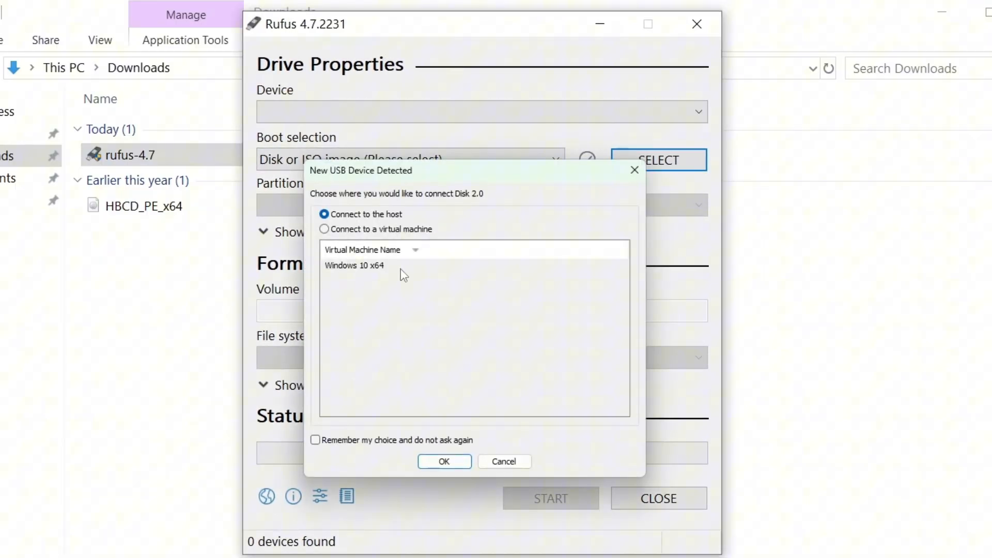
# - Target the 64 GB USB with HBCD_PE_x64.iso, volume label HIREN CD, and start writing
pyautogui.click(444, 461)
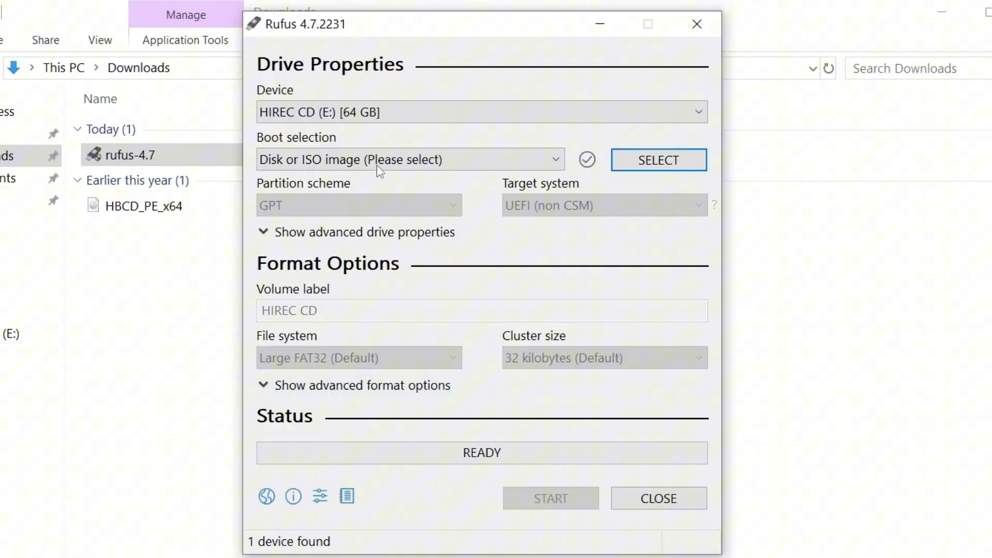
pyautogui.click(659, 160)
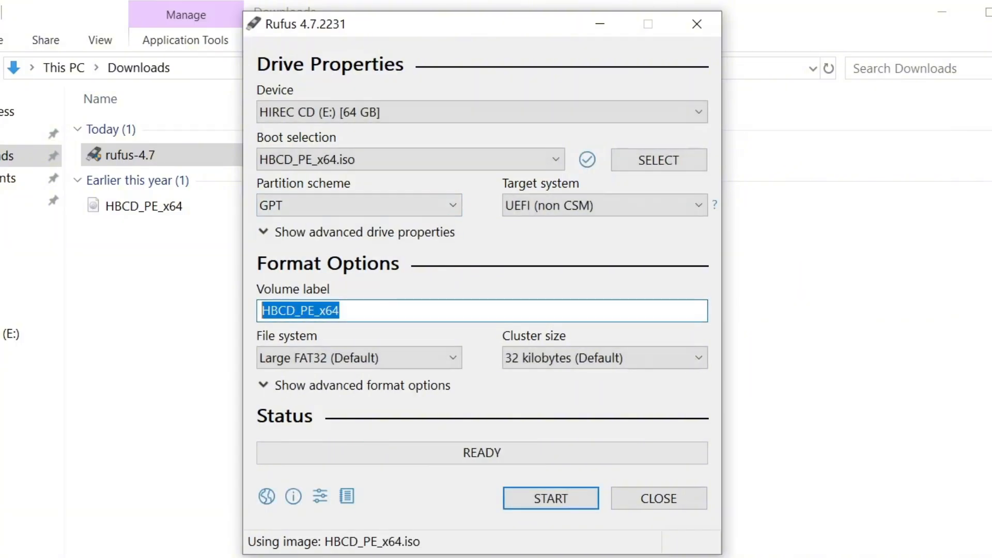
pyautogui.write('HIREN CD')
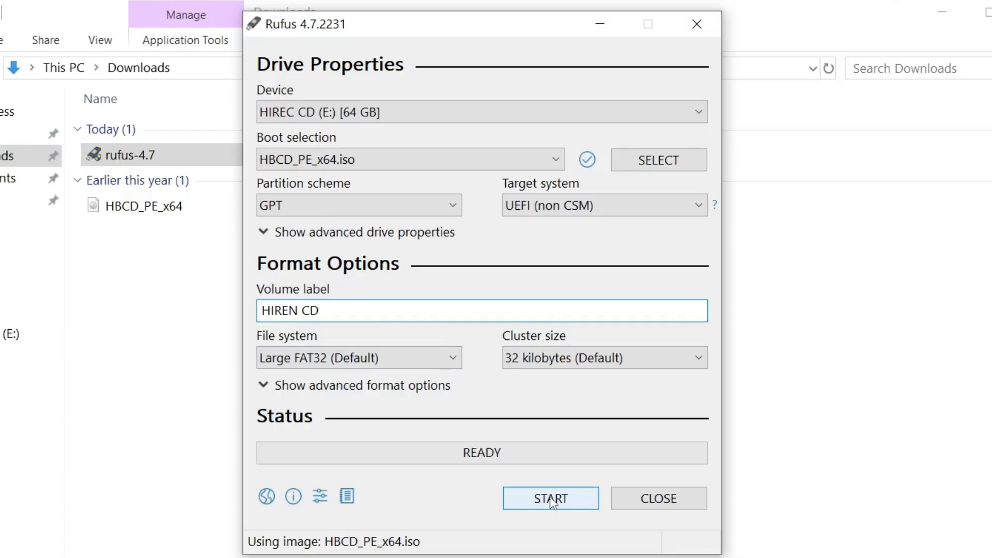
pyautogui.click(551, 498)
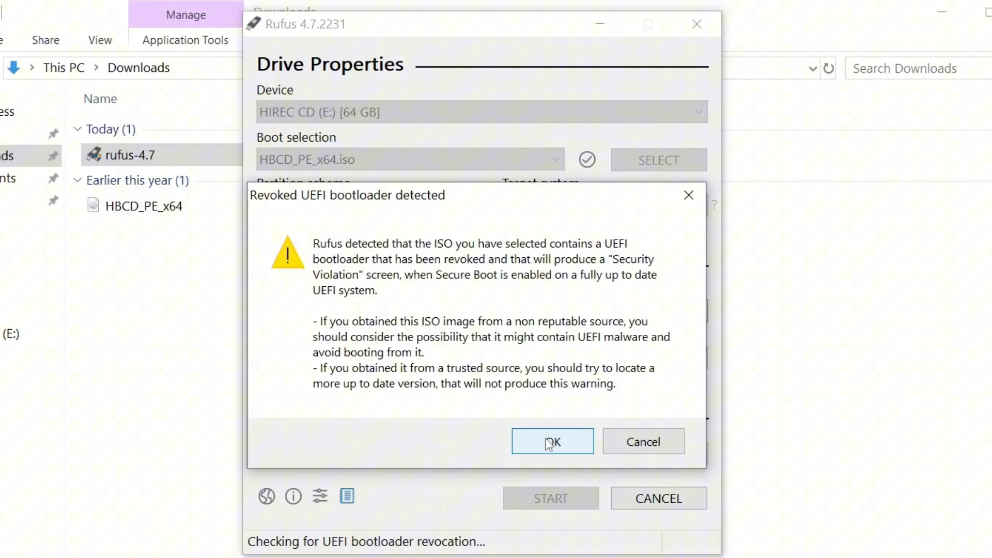
# - Accept the revoked UEFI bootloader warning and confirm erasing the drive's data
pyautogui.click(552, 441)
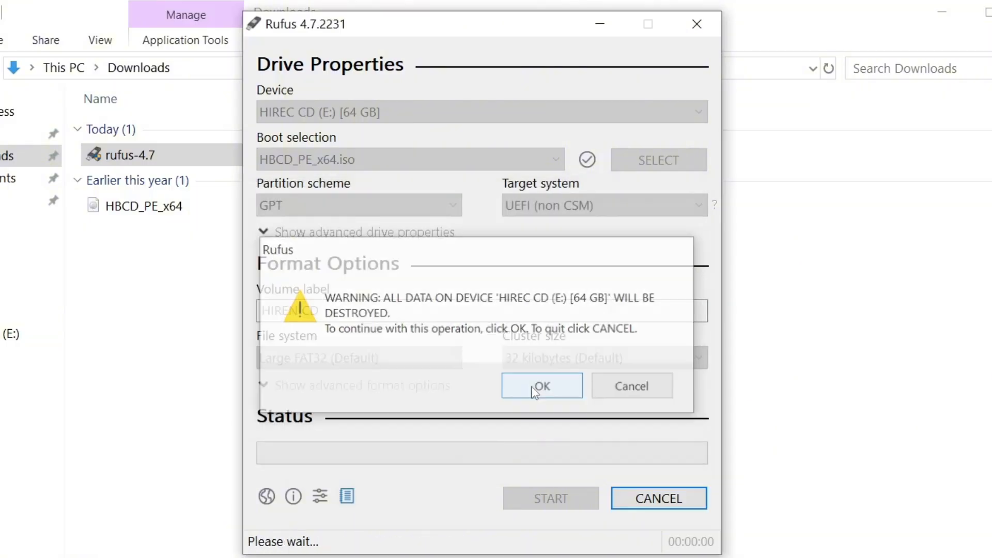
pyautogui.click(542, 386)
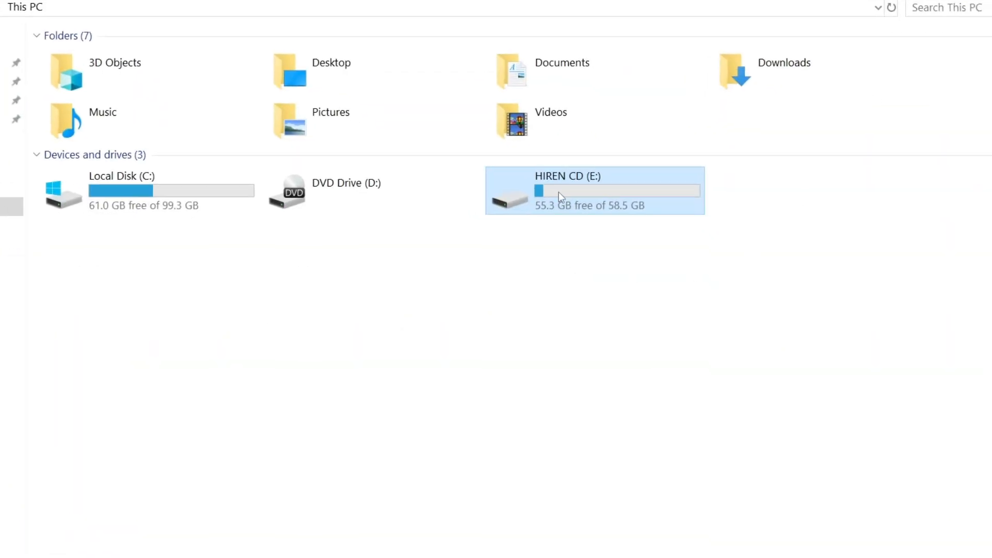
# - Open the HIREN CD (E:) drive from This PC
pyautogui.doubleClick(568, 176)
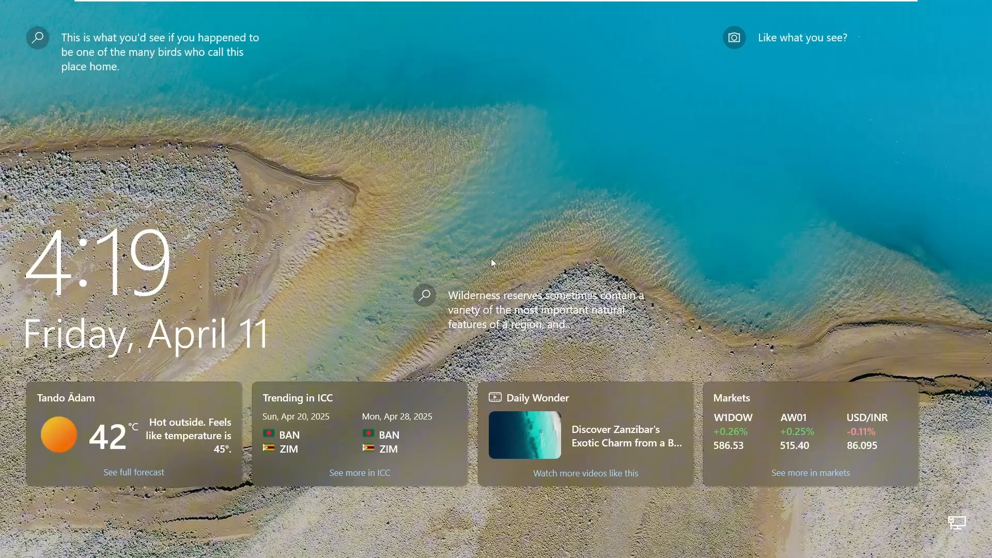
# - Shift-restart from the sign-in screen, confirming despite unsaved work, to reach Advanced options
pyautogui.click(494, 263)
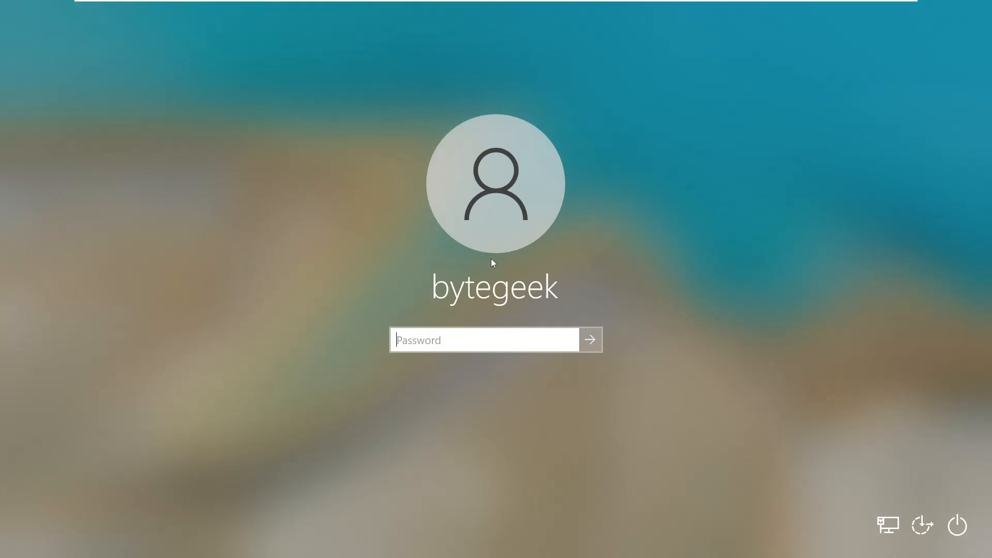
pyautogui.moveTo(956, 516)
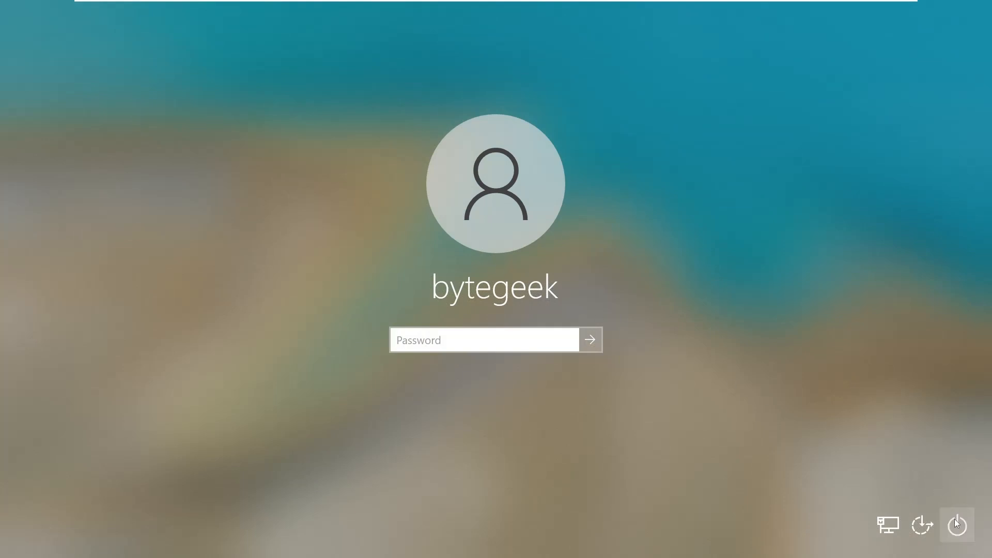
pyautogui.press('shift')
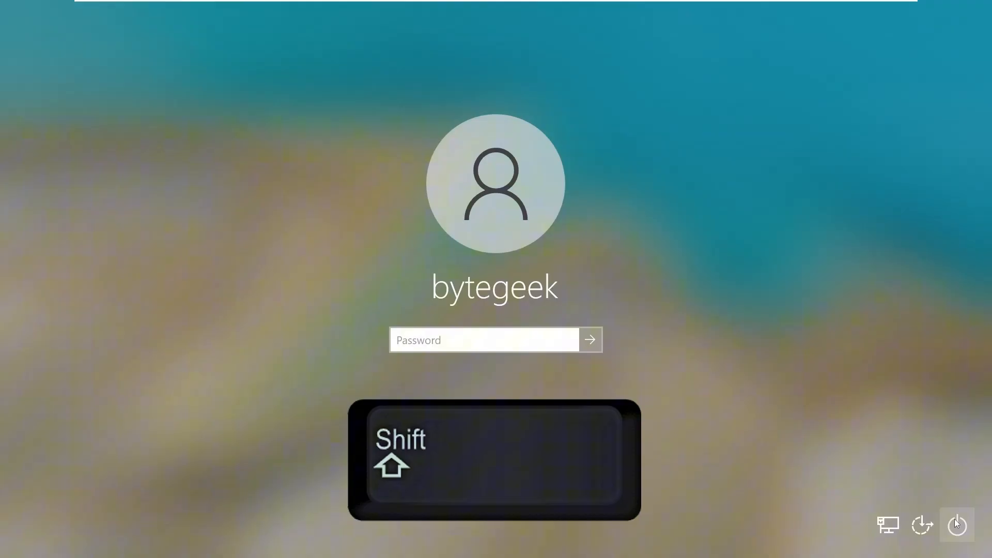
pyautogui.click(957, 525)
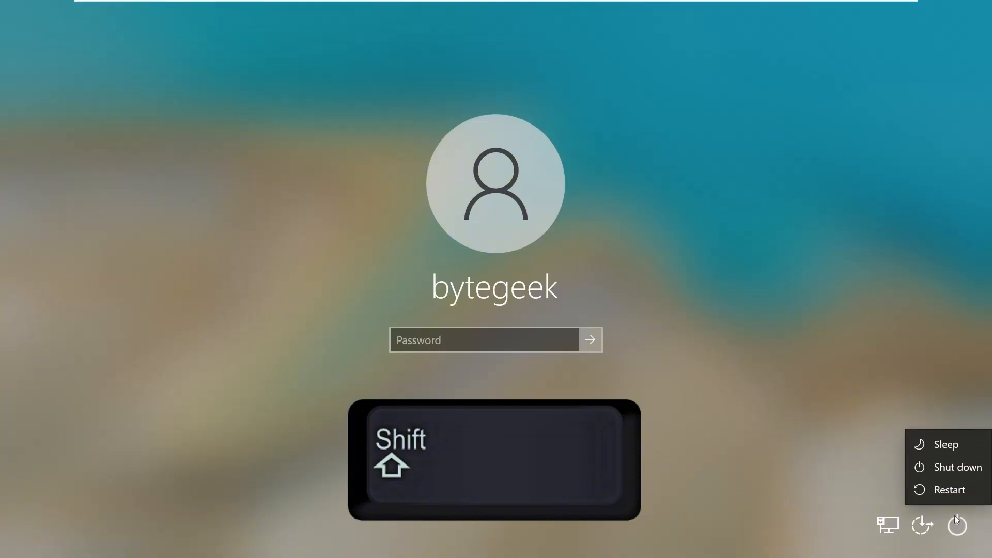
pyautogui.click(949, 490)
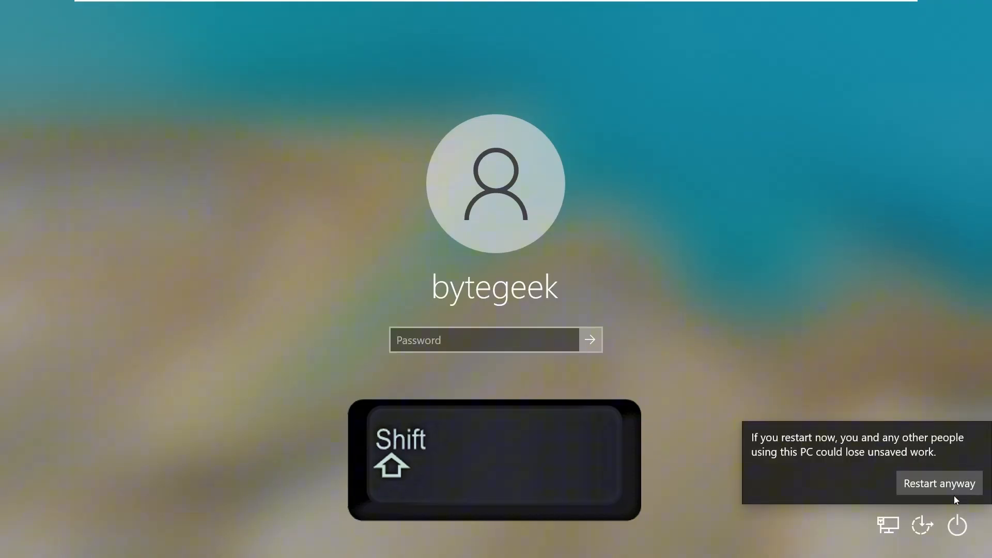
pyautogui.click(939, 483)
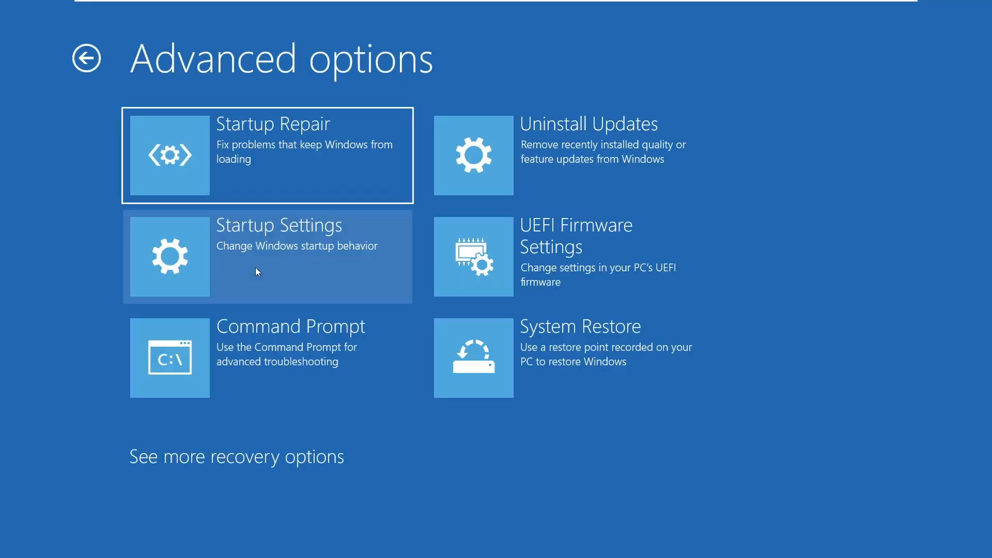
pyautogui.moveTo(570, 251)
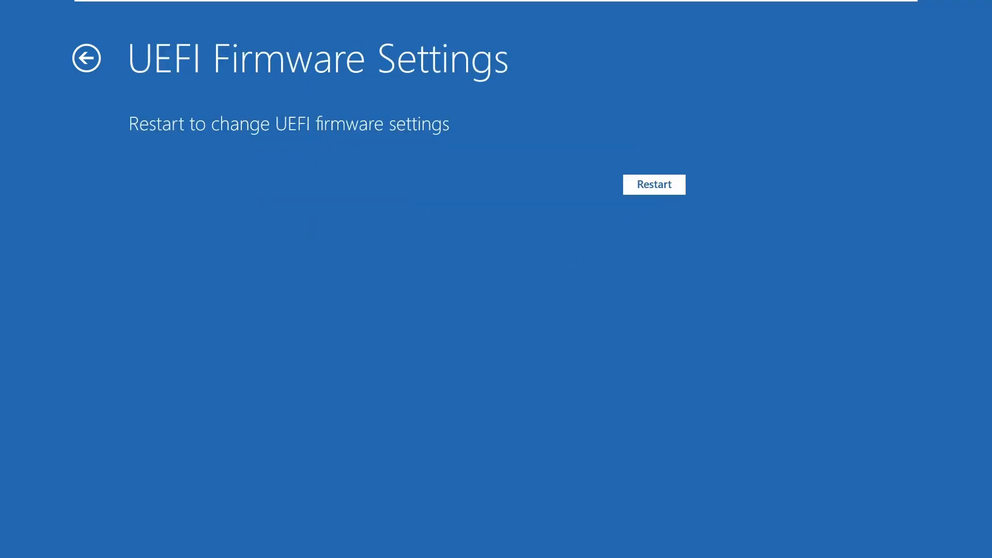
# - Choose UEFI Firmware Settings and restart into the firmware Boot Manager
pyautogui.click(654, 185)
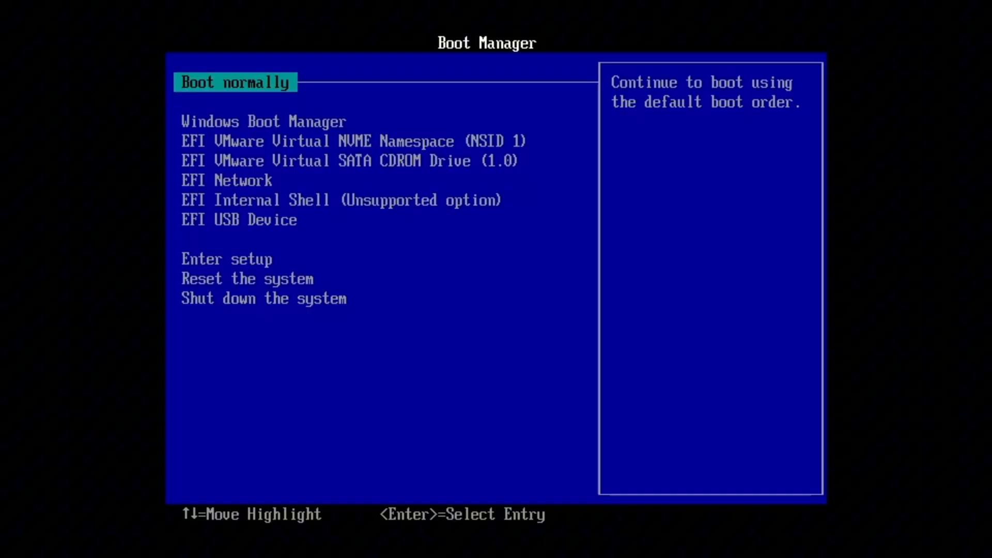
# - Highlight the Hiren's BootCD PE boot device in the UEFI Boot Manager list
pyautogui.press('Down')
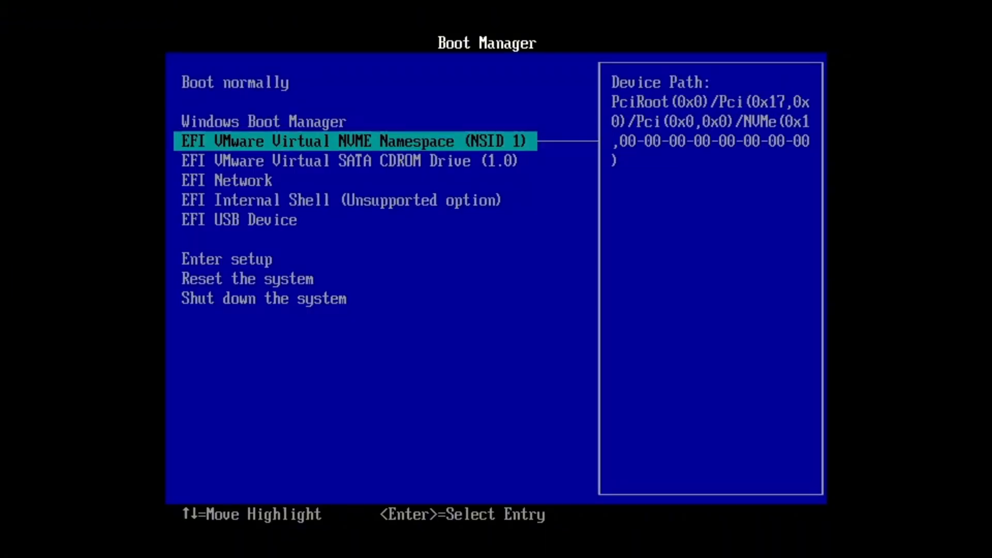
pyautogui.press('Down')
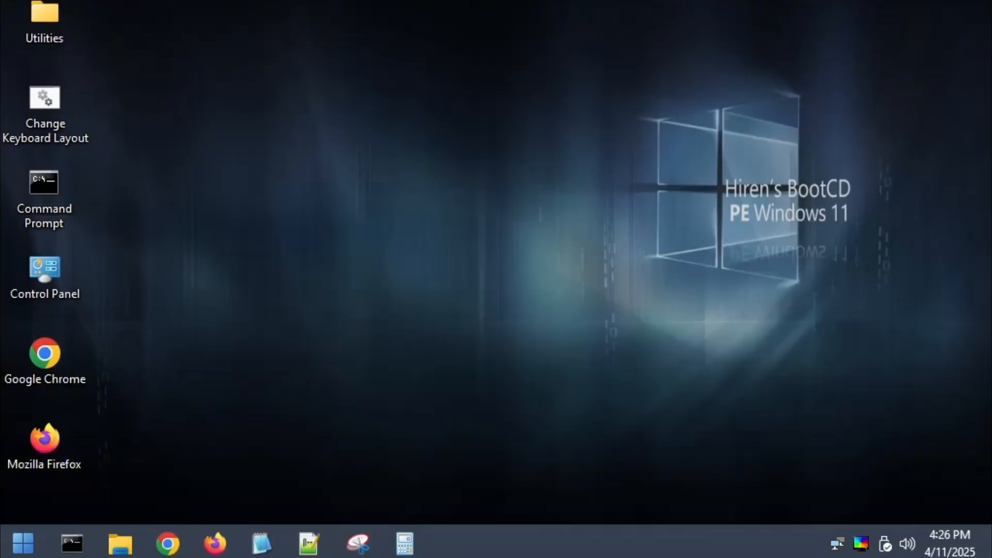
pyautogui.moveTo(467, 166)
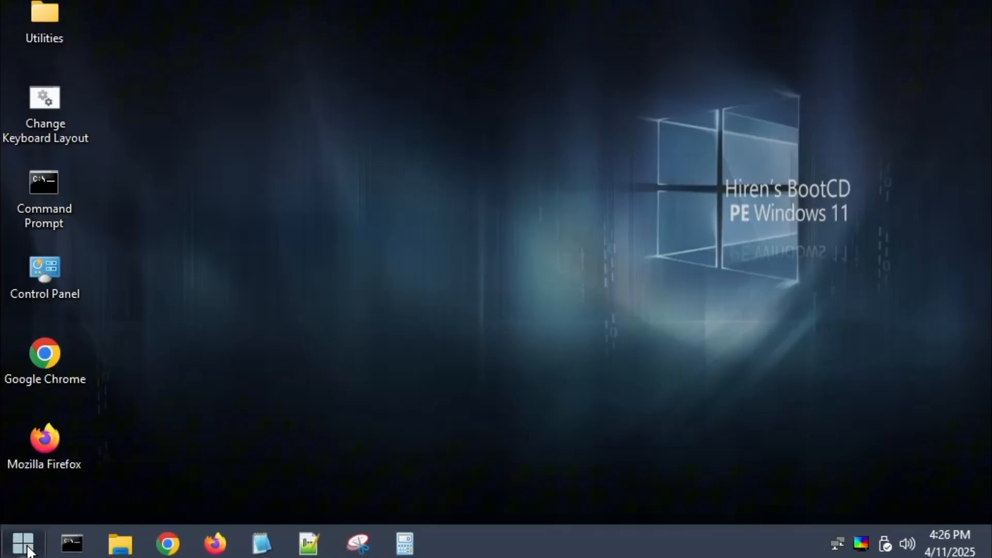
# - Launch Windows Login Unlocker from the Start menu's program list
pyautogui.click(23, 539)
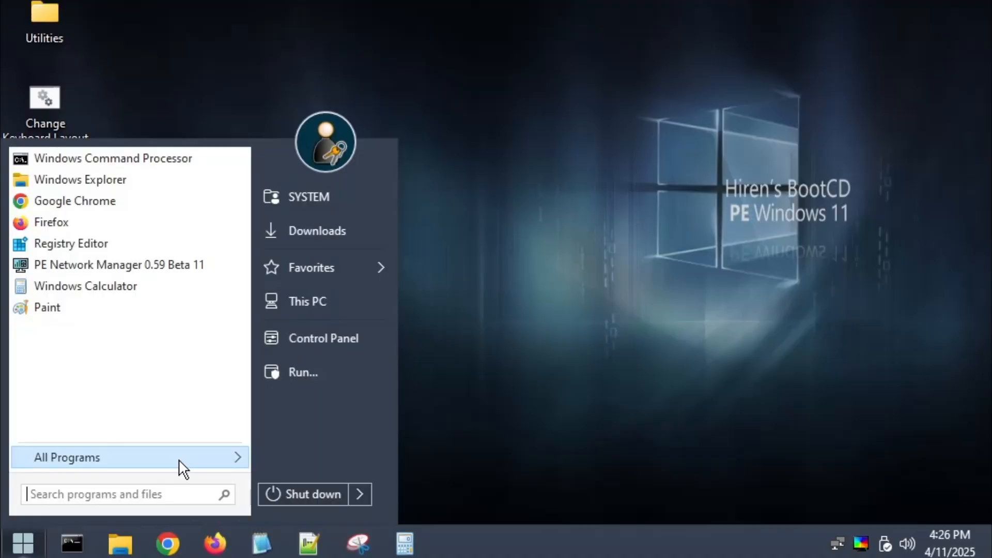
pyautogui.click(66, 457)
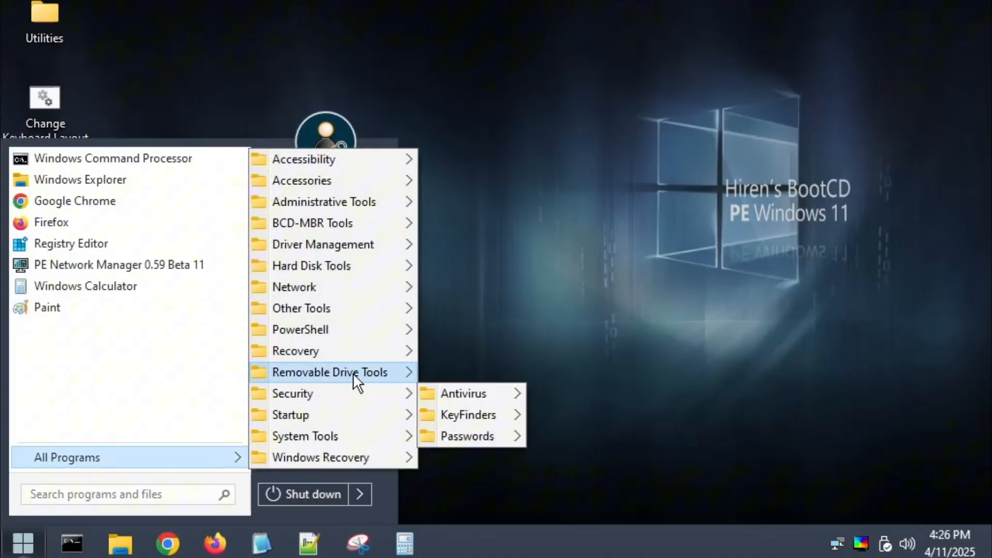
pyautogui.moveTo(466, 436)
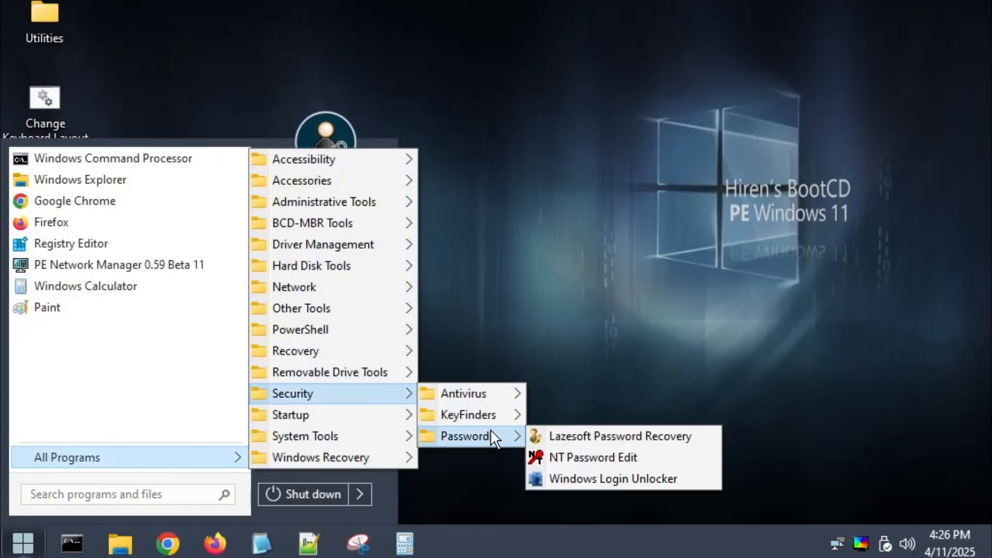
pyautogui.moveTo(615, 485)
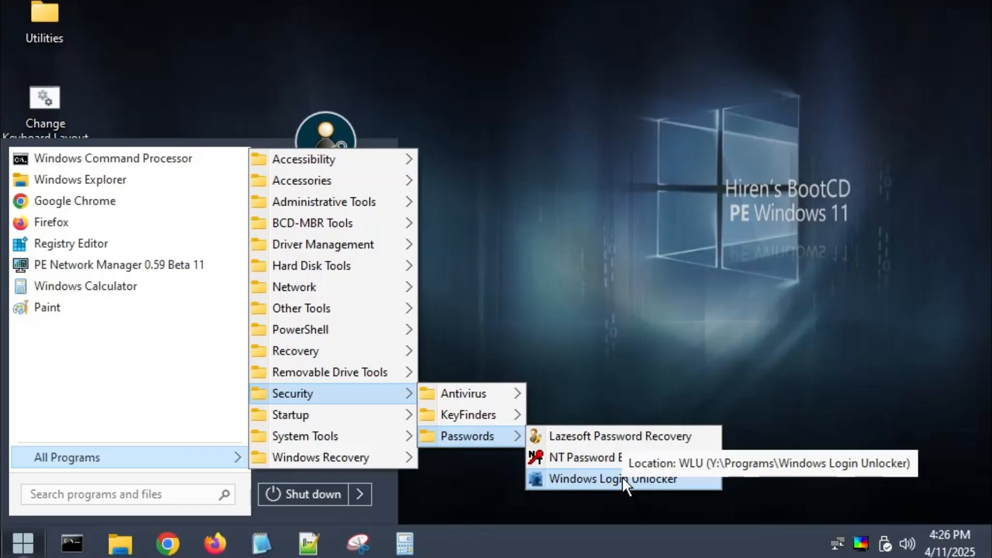
pyautogui.click(610, 480)
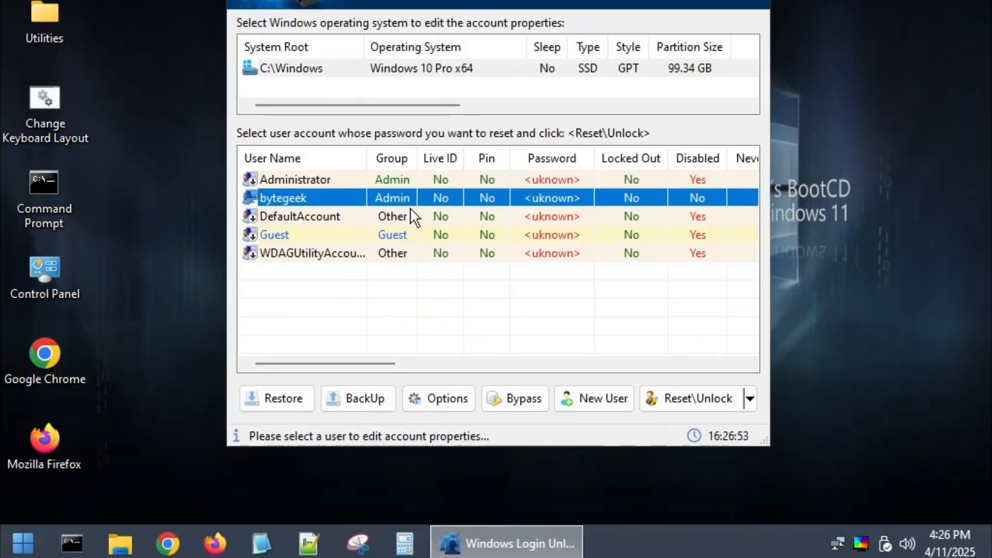
pyautogui.moveTo(365, 243)
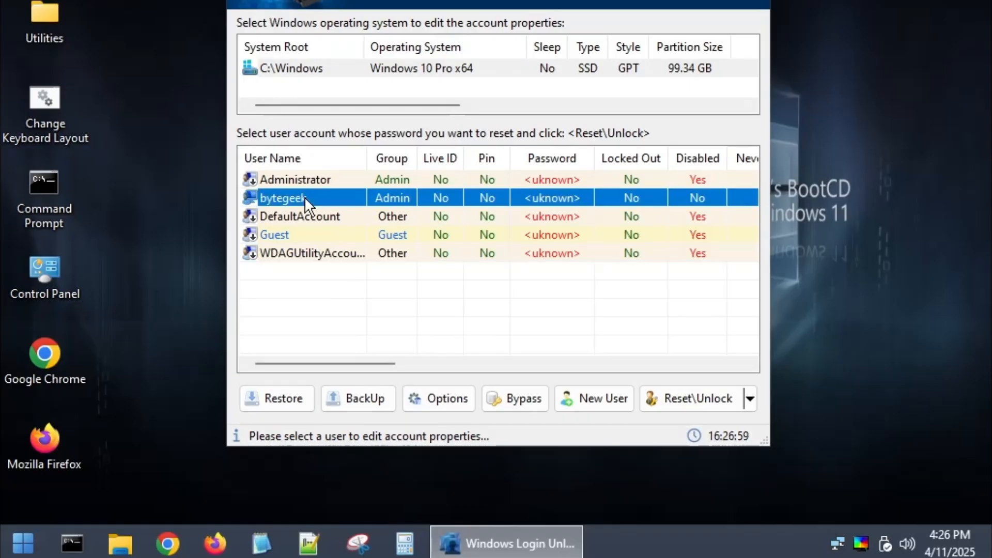
pyautogui.moveTo(510, 210)
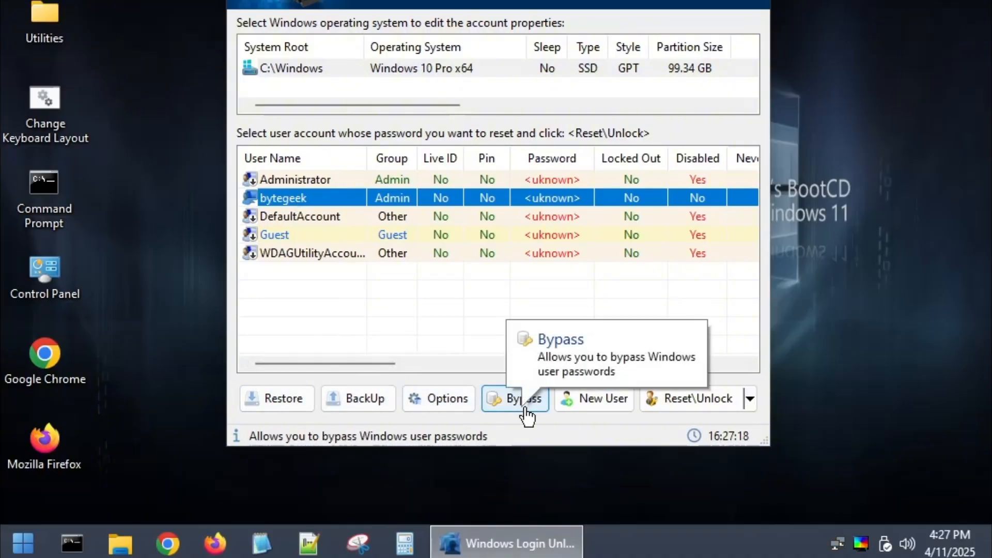
pyautogui.moveTo(619, 406)
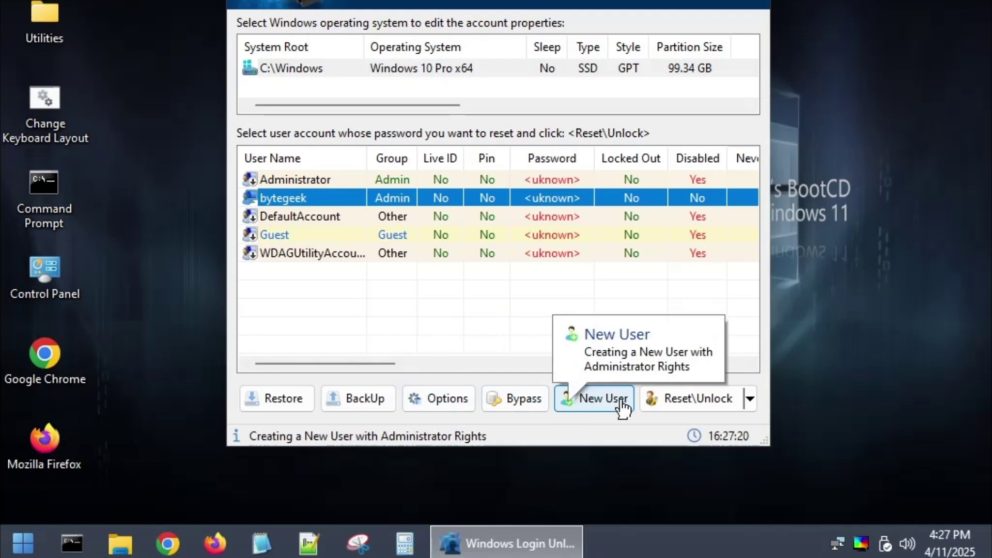
pyautogui.moveTo(498, 333)
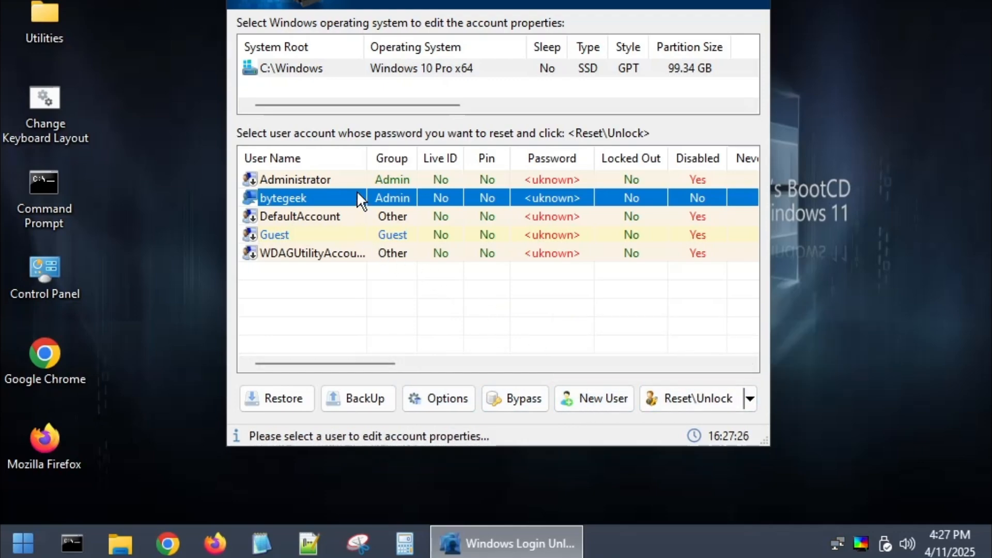
# - Reset the bytegeek account's password, confirm, and dismiss the success message
pyautogui.rightClick(303, 198)
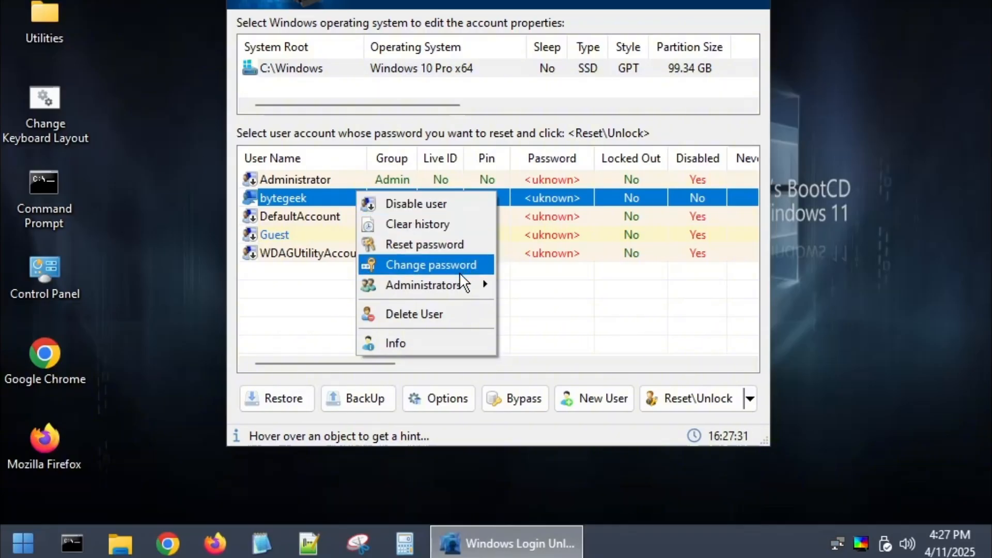
pyautogui.moveTo(459, 342)
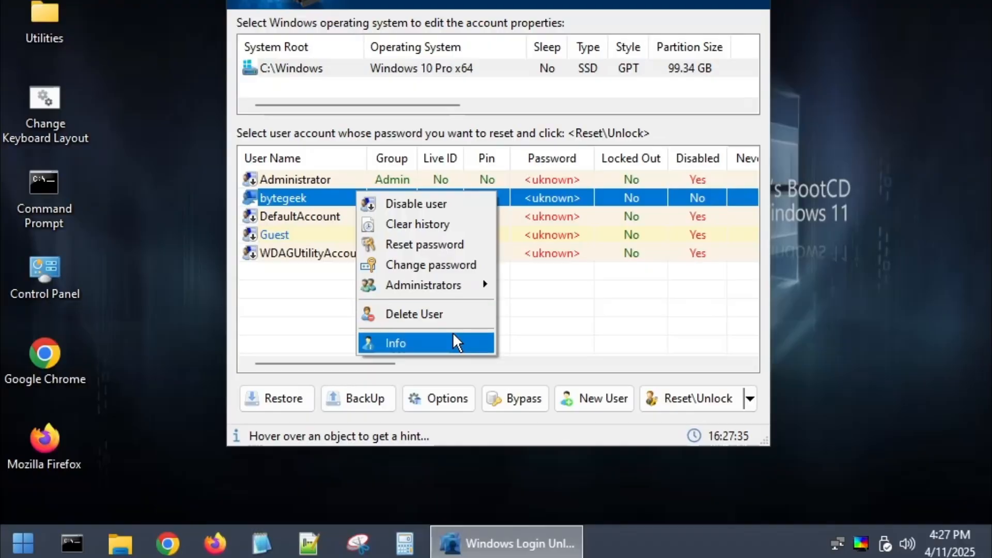
pyautogui.moveTo(435, 251)
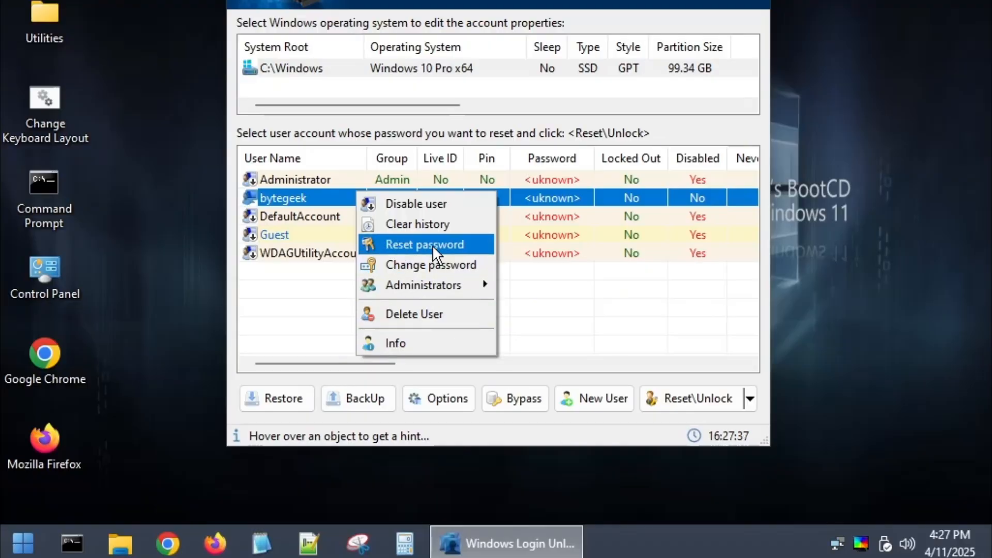
pyautogui.click(425, 245)
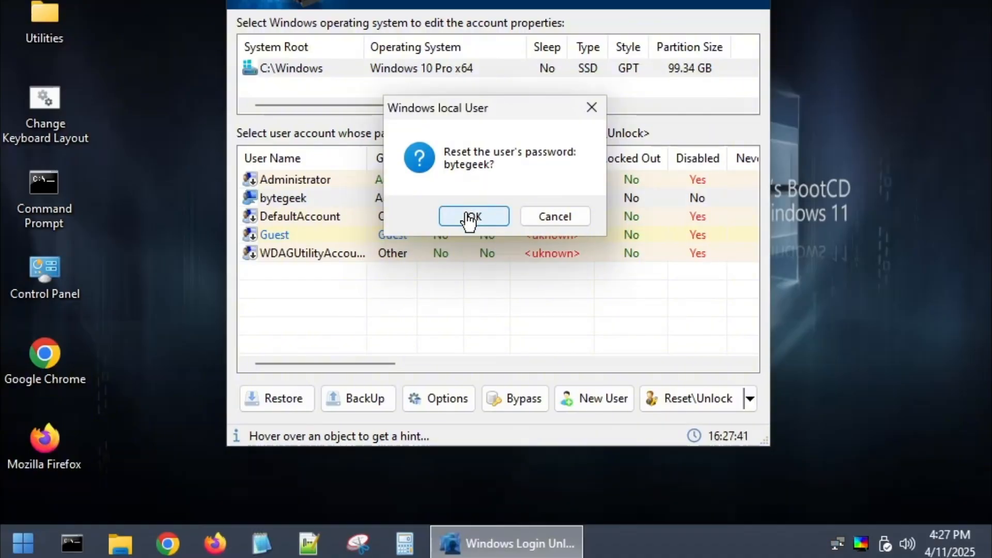
pyautogui.click(473, 216)
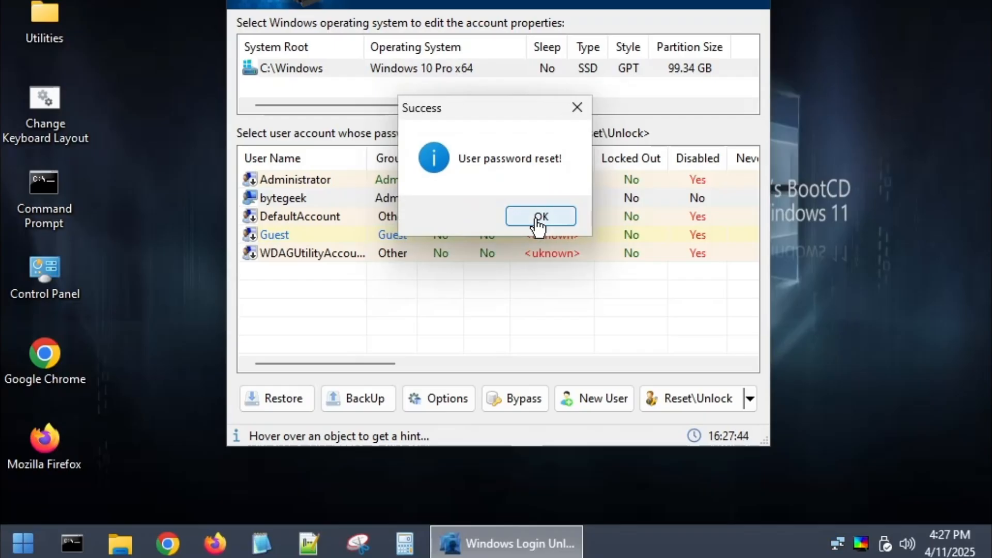
pyautogui.click(540, 216)
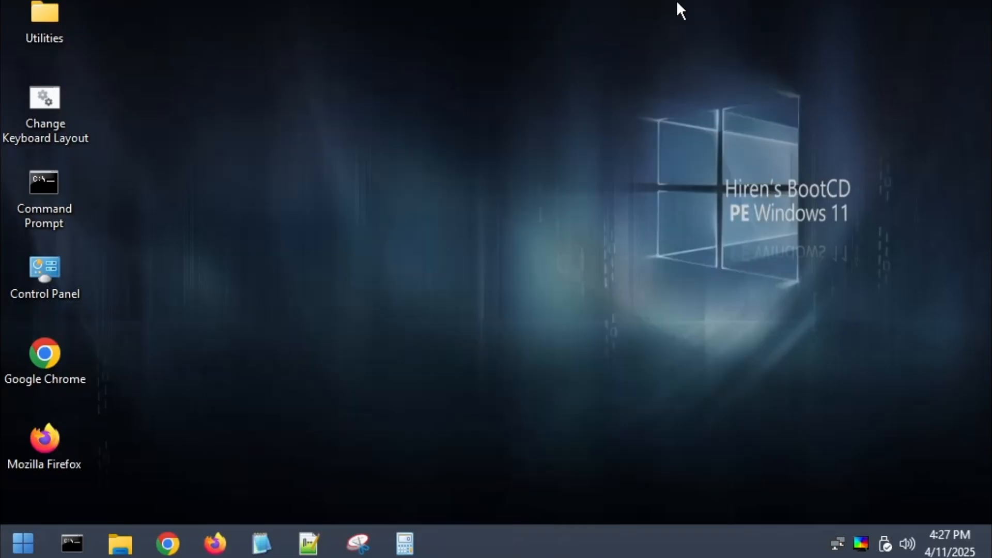
# - Restart the PC from the Hiren's BootCD PE Start menu
pyautogui.click(23, 541)
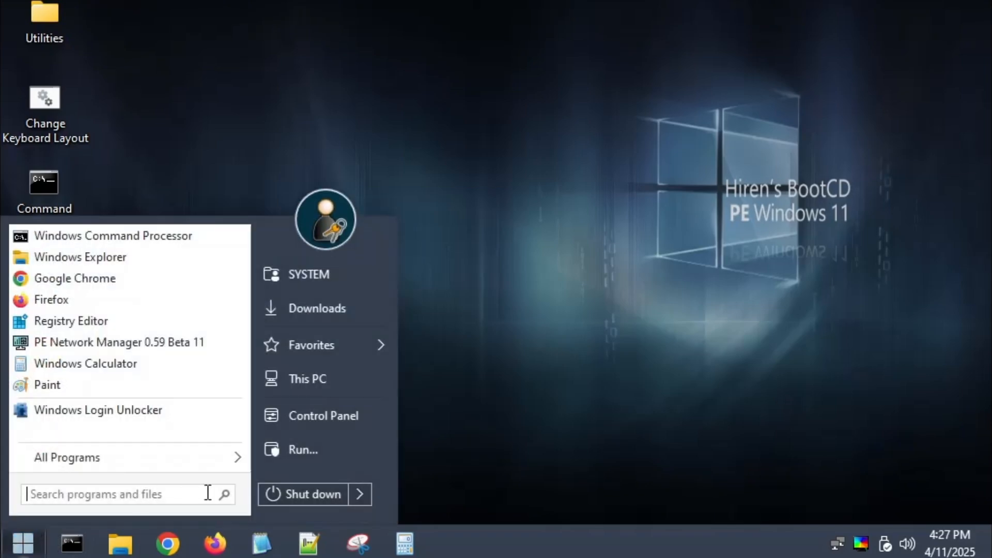
pyautogui.click(481, 317)
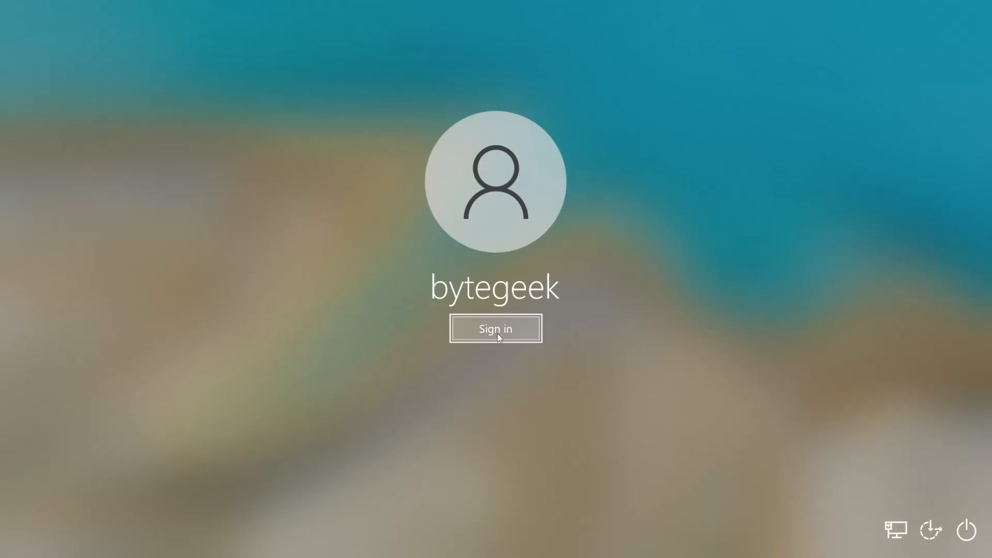
# - Sign in as bytegeek with no password
pyautogui.click(496, 328)
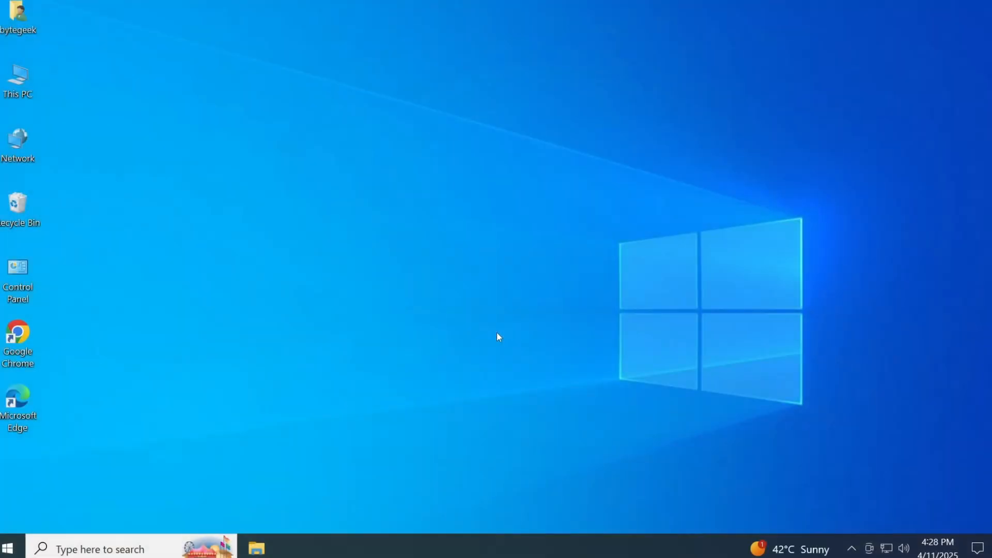
pyautogui.moveTo(493, 290)
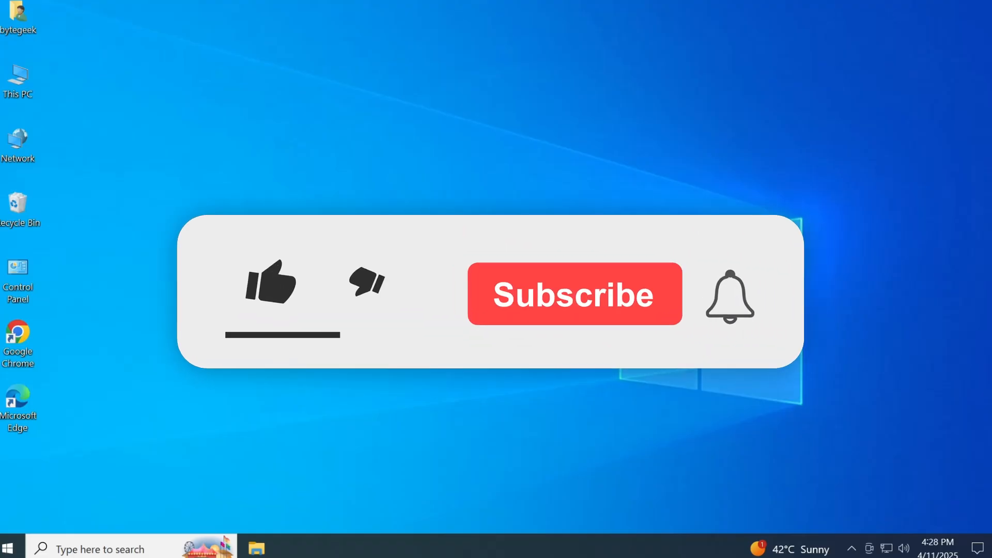
pyautogui.click(273, 288)
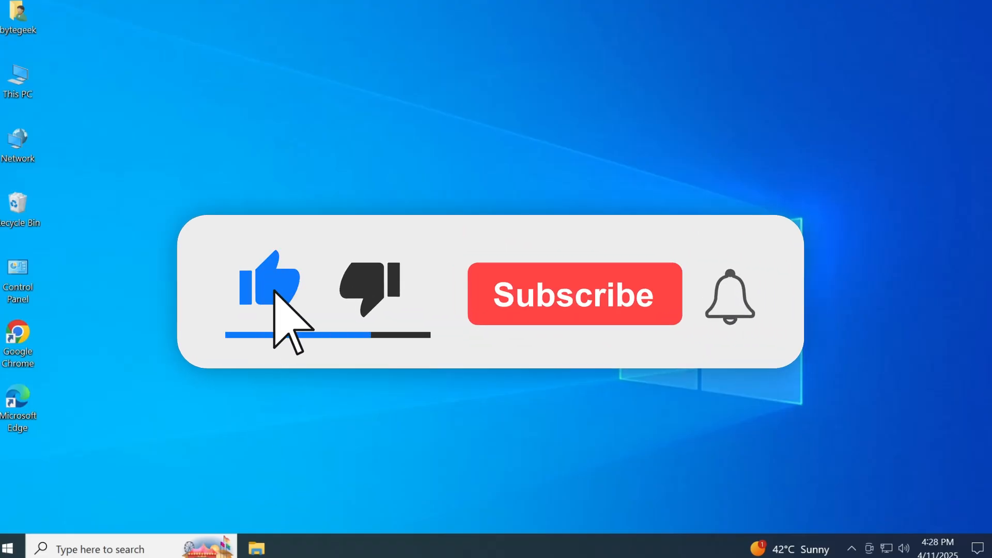
pyautogui.click(574, 294)
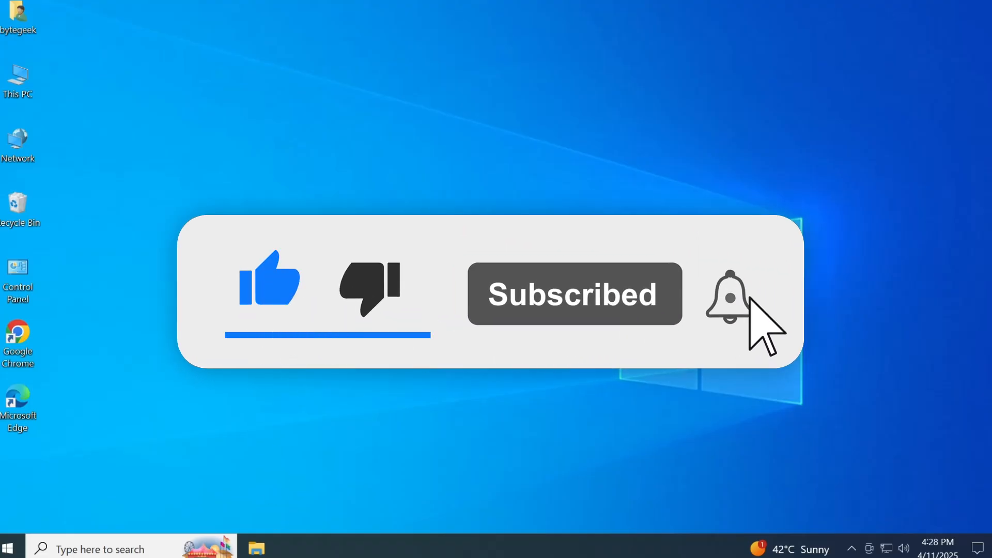
pyautogui.click(727, 302)
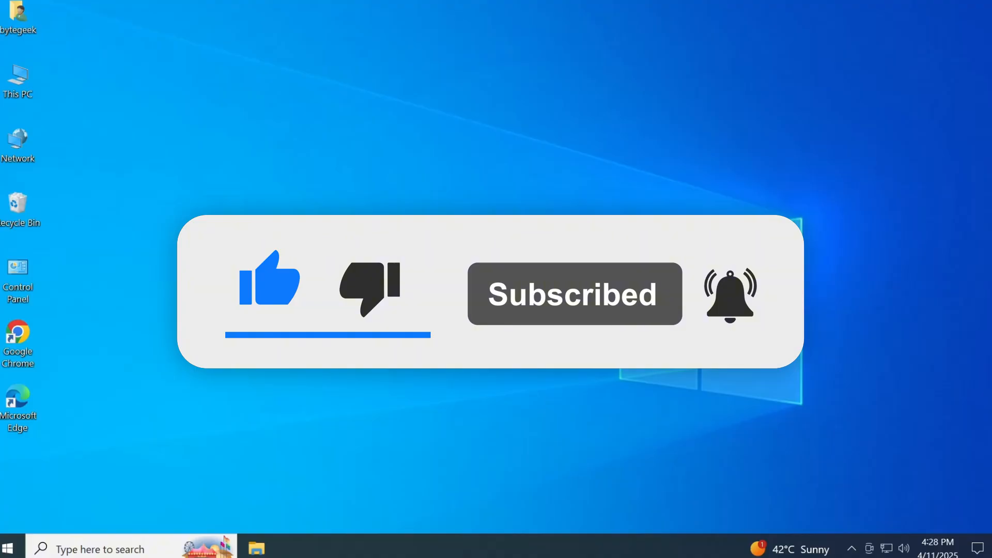